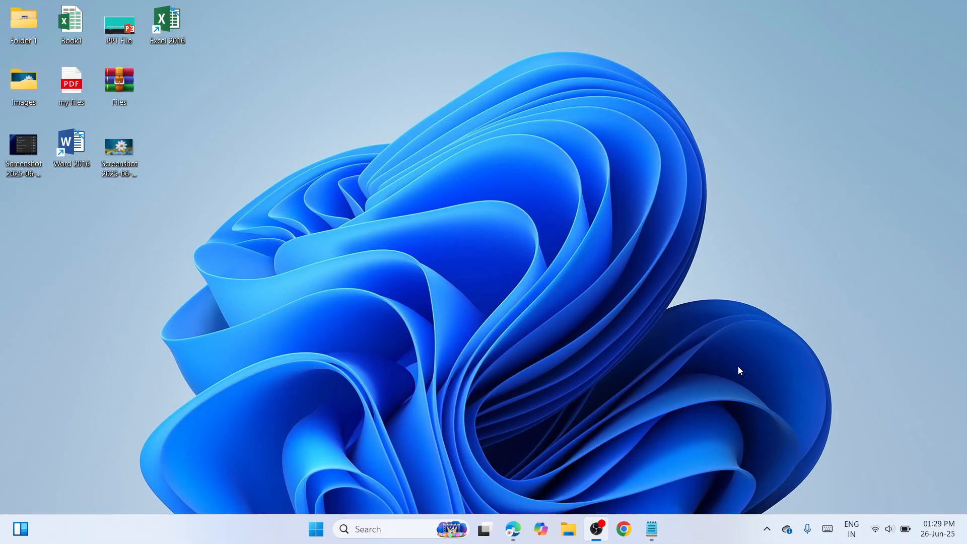
pyautogui.moveTo(716, 67)
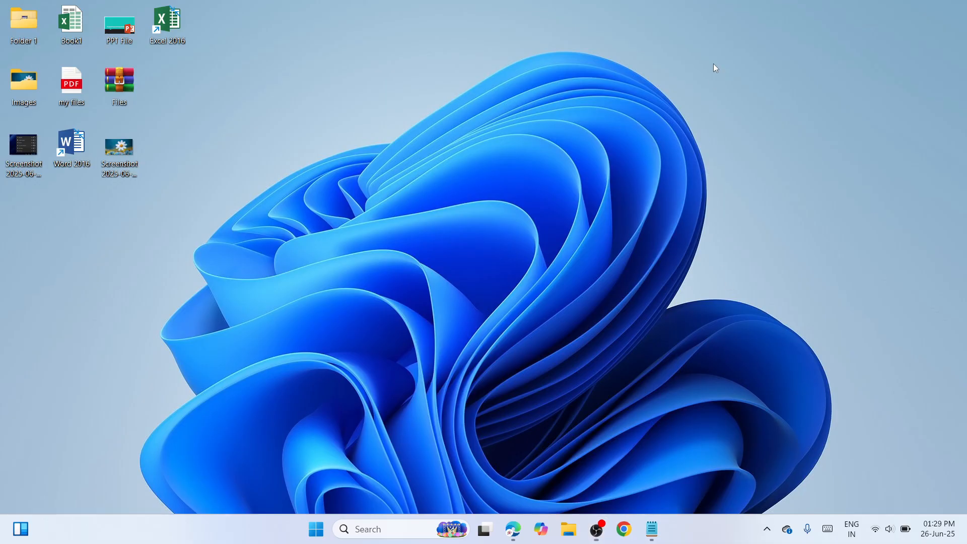
pyautogui.moveTo(481, 395)
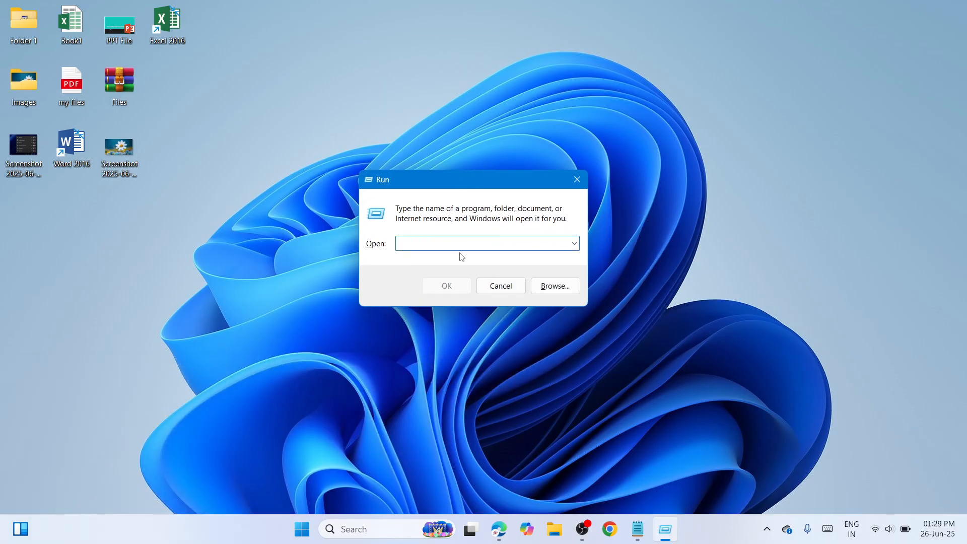
# Run wsreset.exe from the Run dialog, then close the Microsoft Store and reset console windows.
pyautogui.write('wsresey')
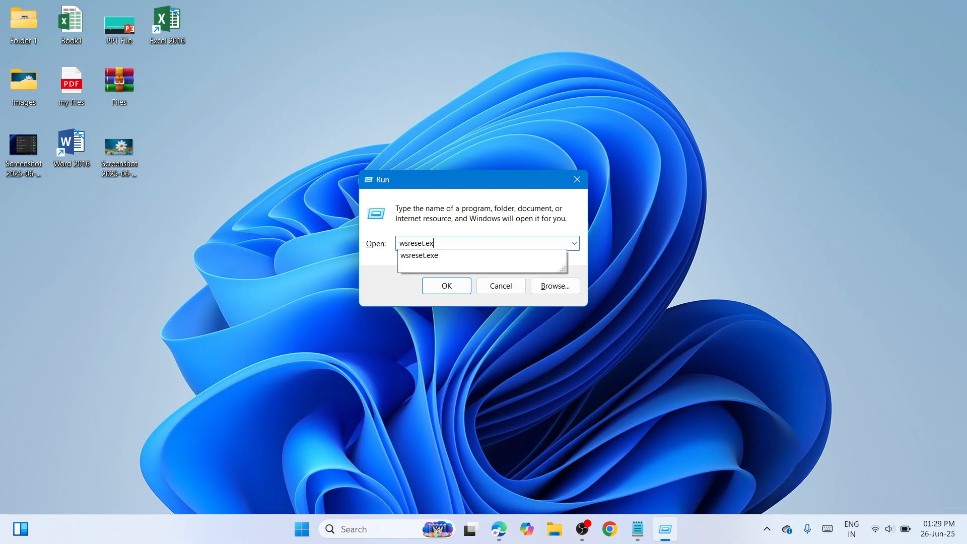
pyautogui.click(445, 285)
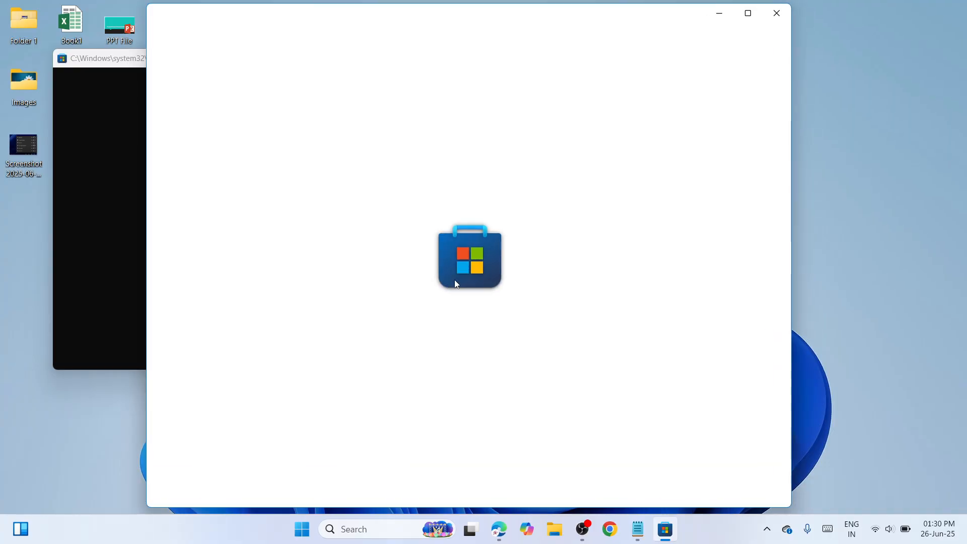
pyautogui.moveTo(775, 13)
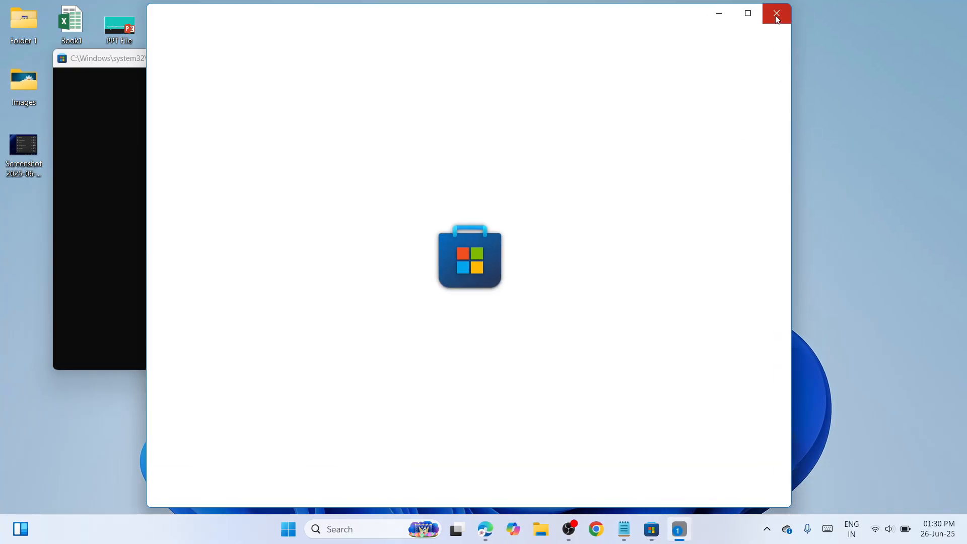
pyautogui.click(776, 13)
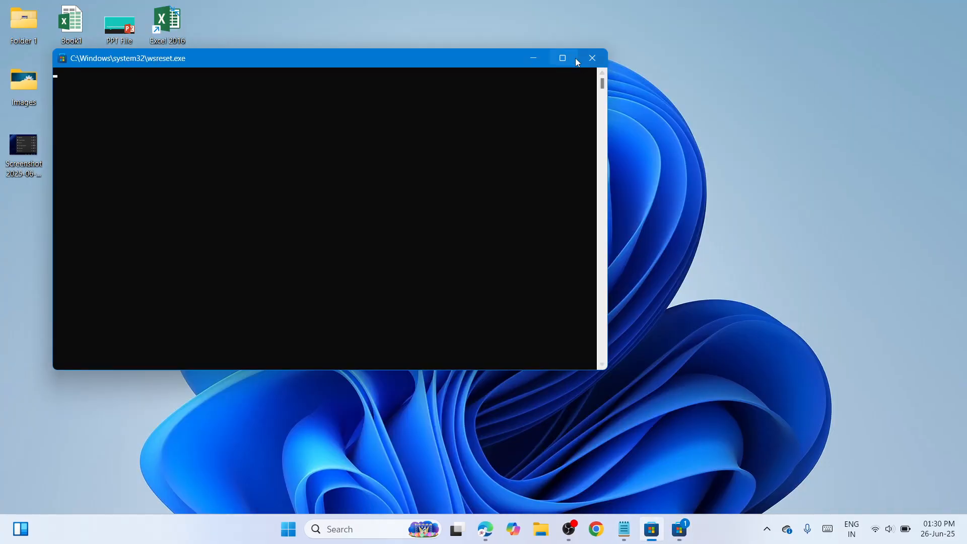
pyautogui.click(591, 58)
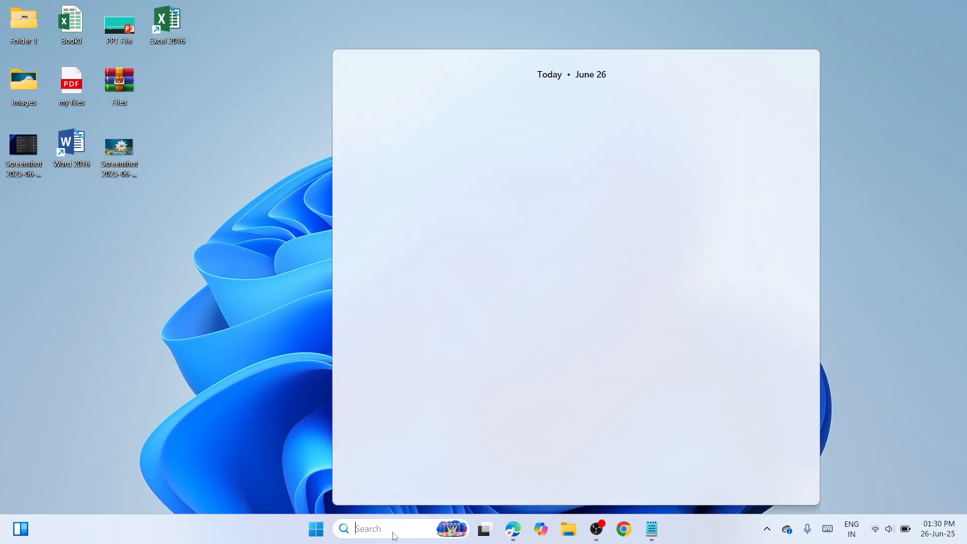
# Search for 'cmd' so Command Prompt appears as the best match.
pyautogui.write('cm')
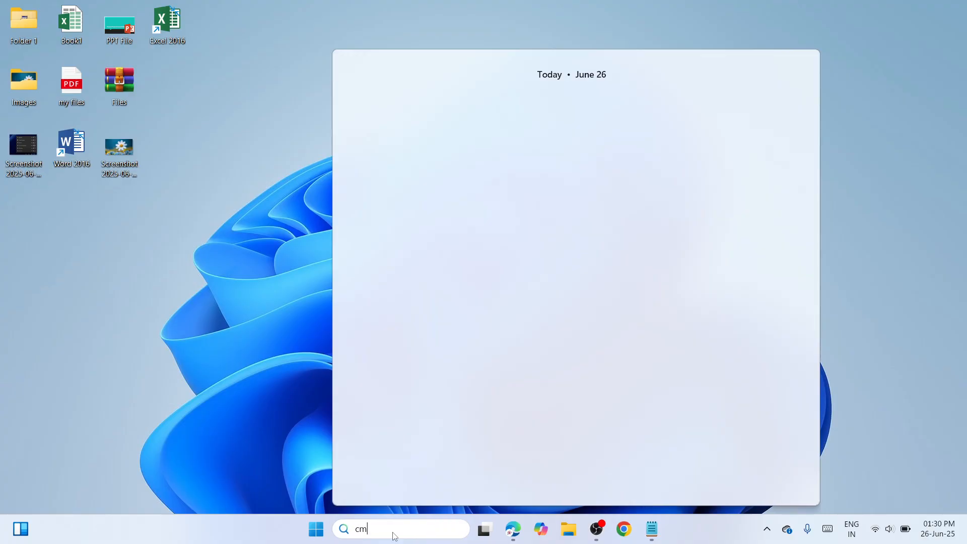
pyautogui.write('d')
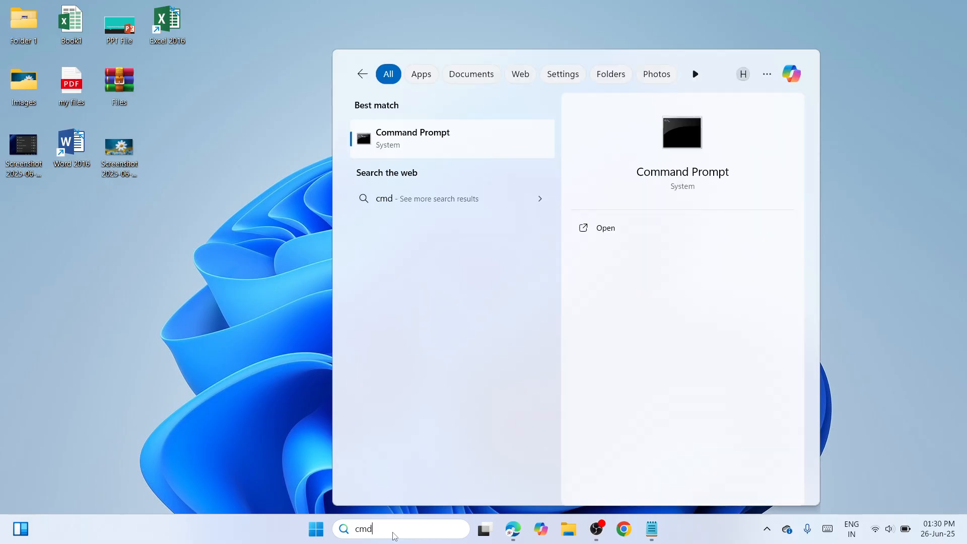
pyautogui.moveTo(705, 302)
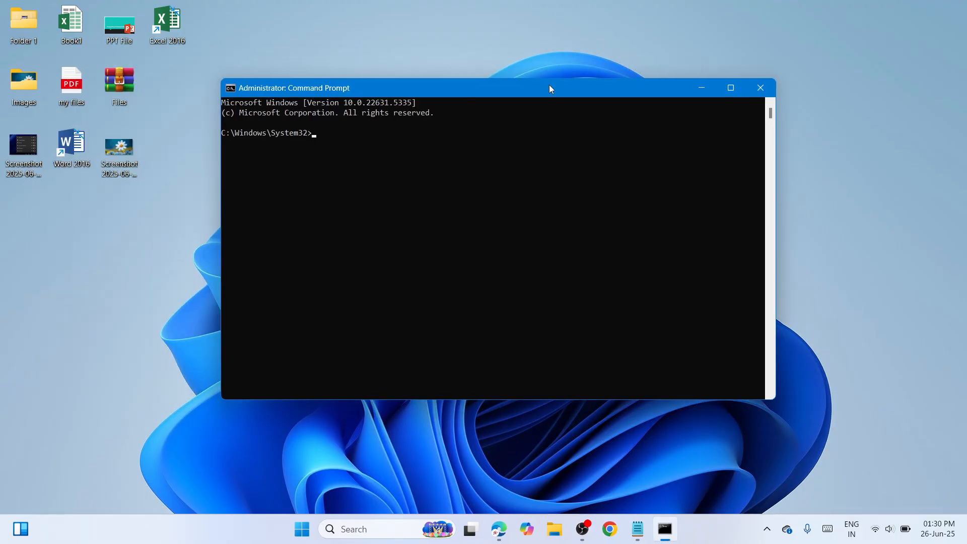
# Run net stop cryptSvc in the administrator Command Prompt, then close the console.
pyautogui.click(636, 529)
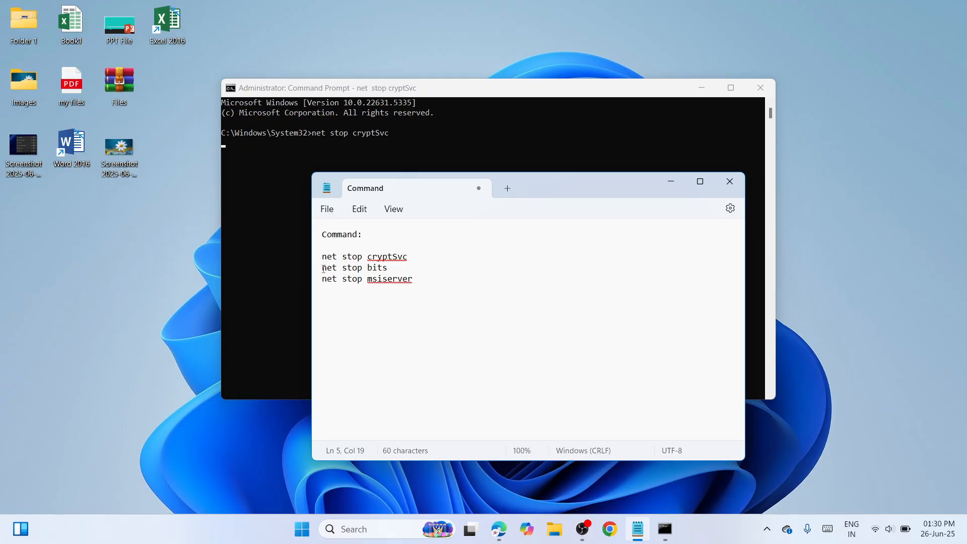
pyautogui.tripleClick(354, 268)
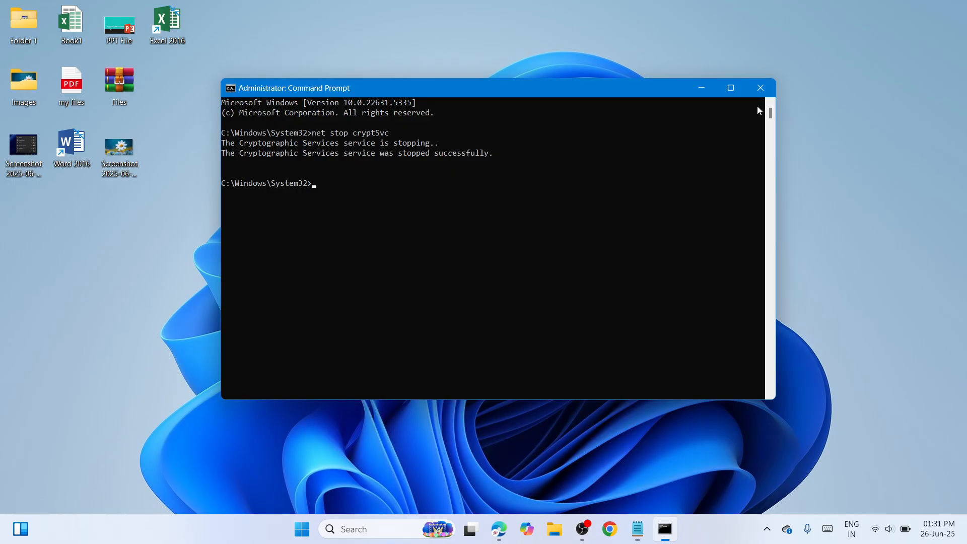
pyautogui.click(759, 88)
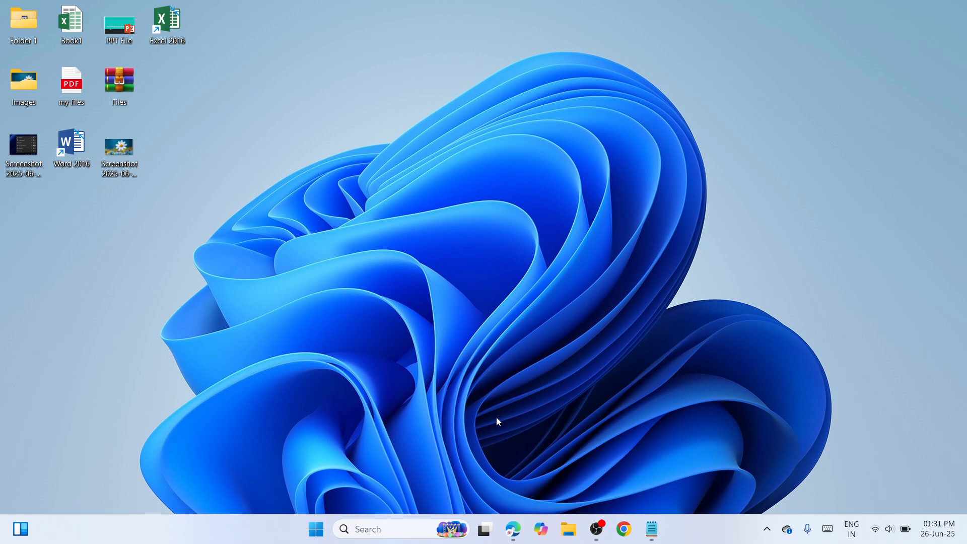
pyautogui.moveTo(492, 418)
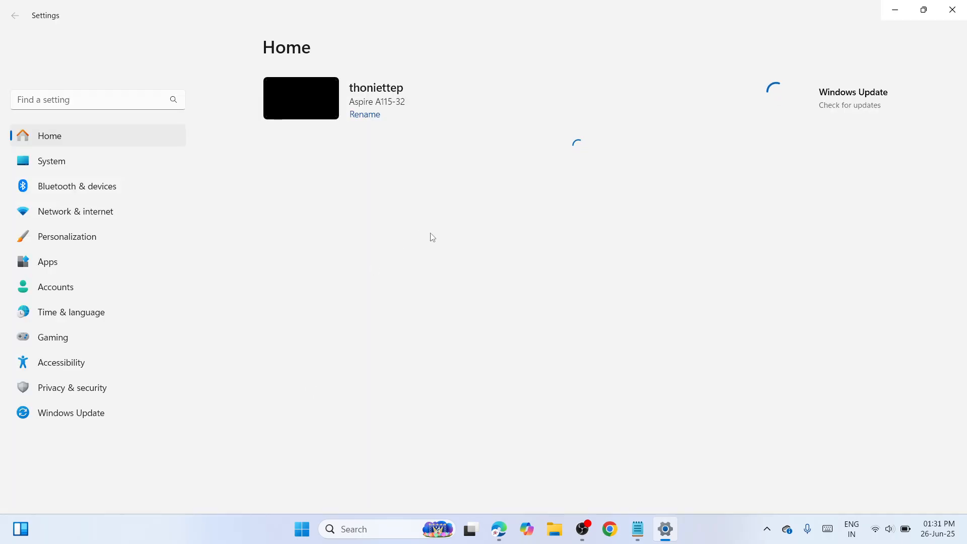
pyautogui.moveTo(97, 342)
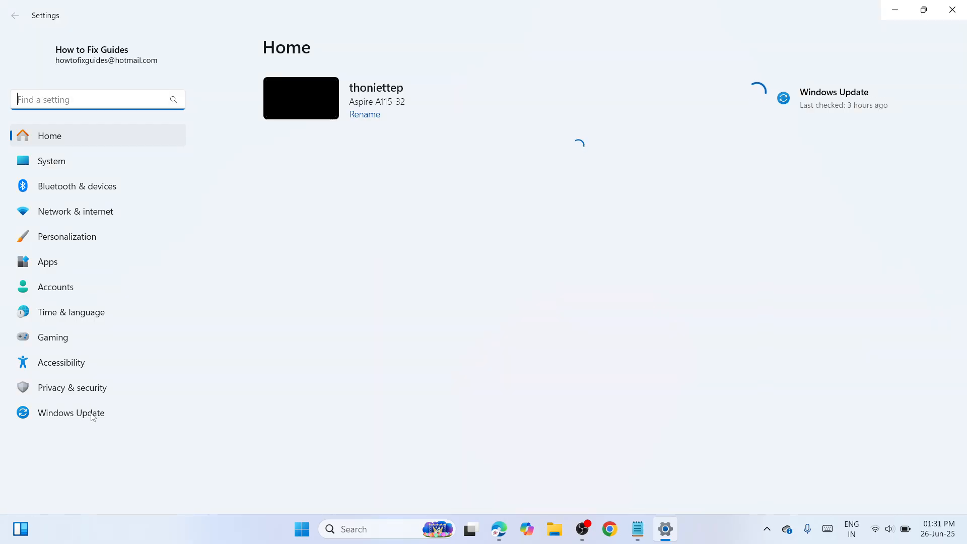
# Go to the Windows Update page, paused until 08-Jul-25, and resume updates.
pyautogui.click(71, 413)
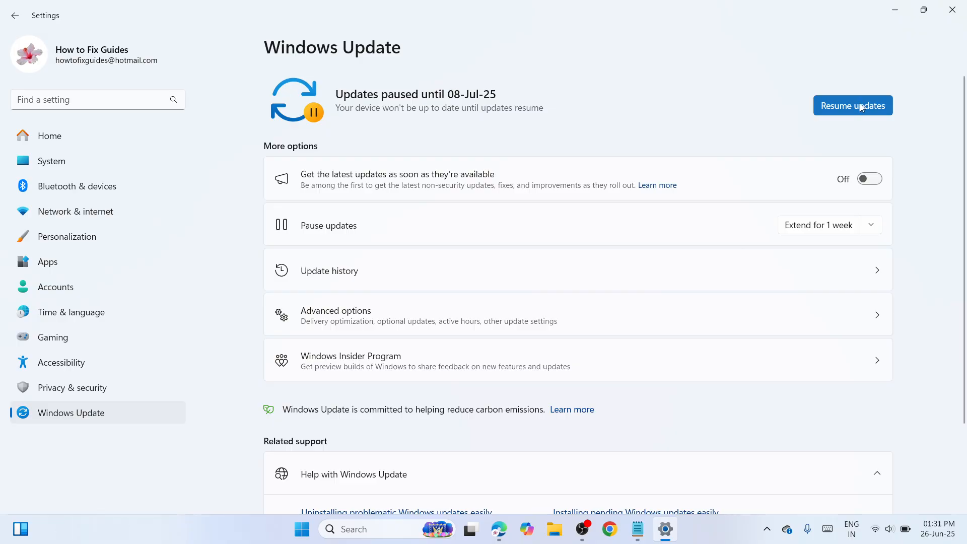
pyautogui.moveTo(873, 111)
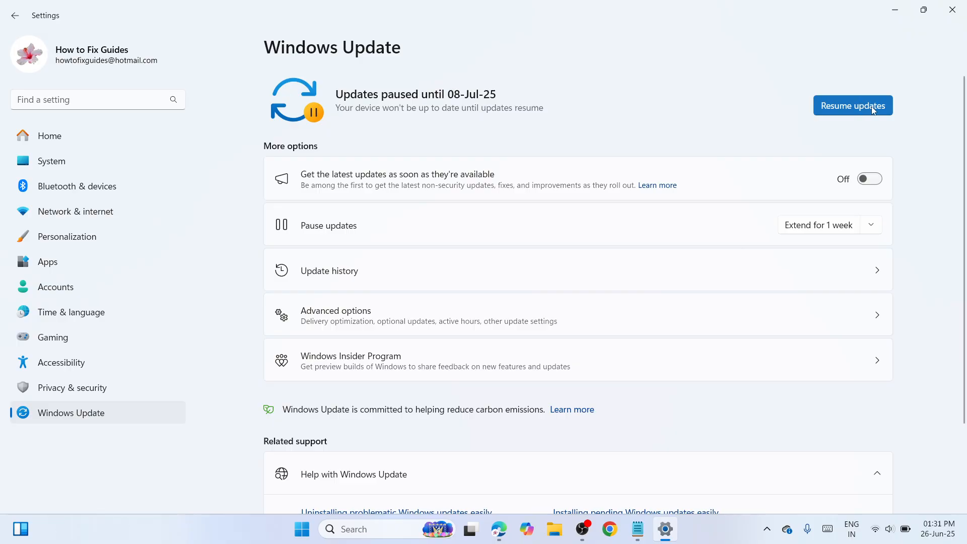
pyautogui.click(952, 11)
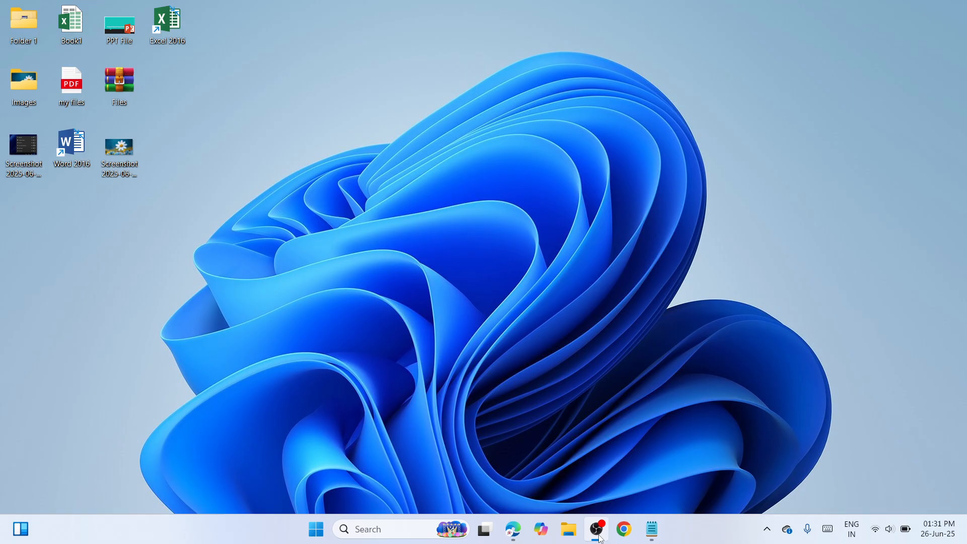
pyautogui.moveTo(619, 444)
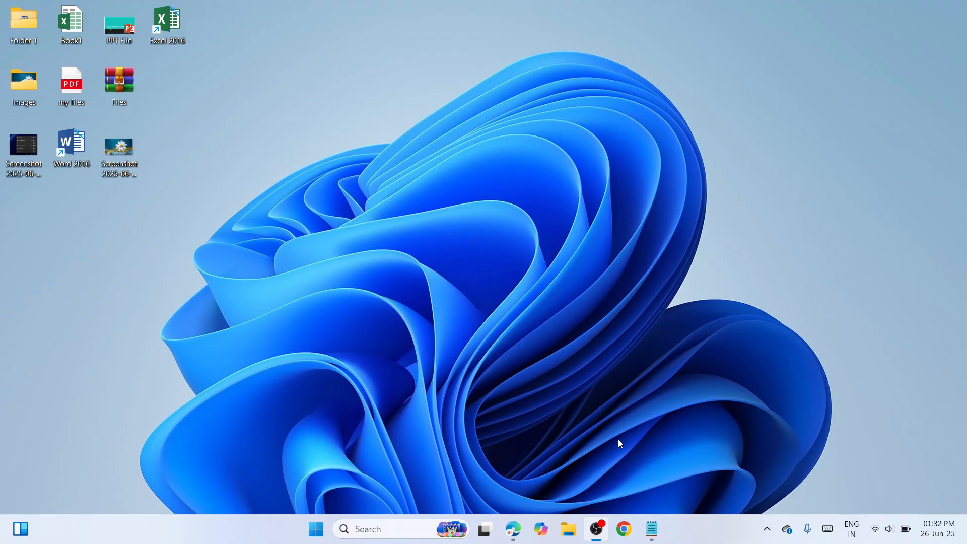
pyautogui.moveTo(713, 398)
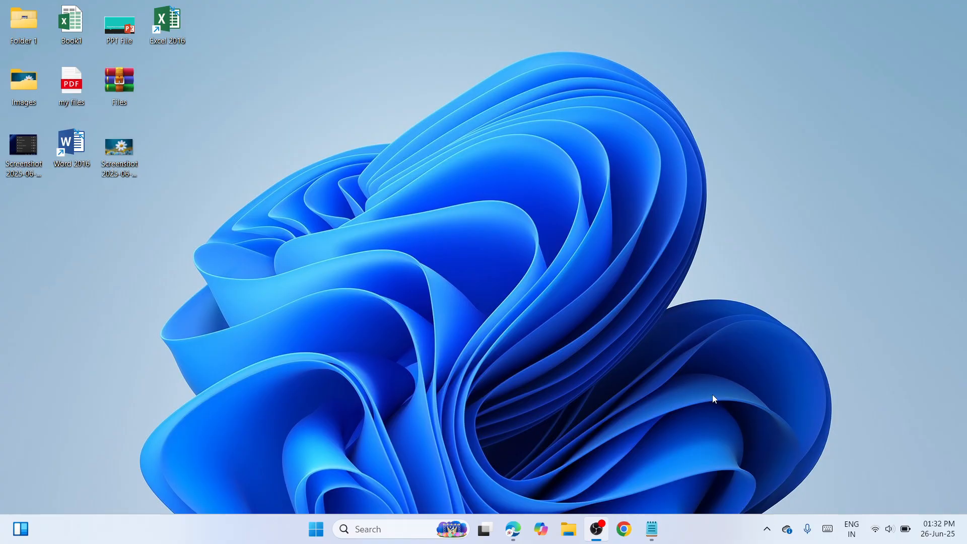